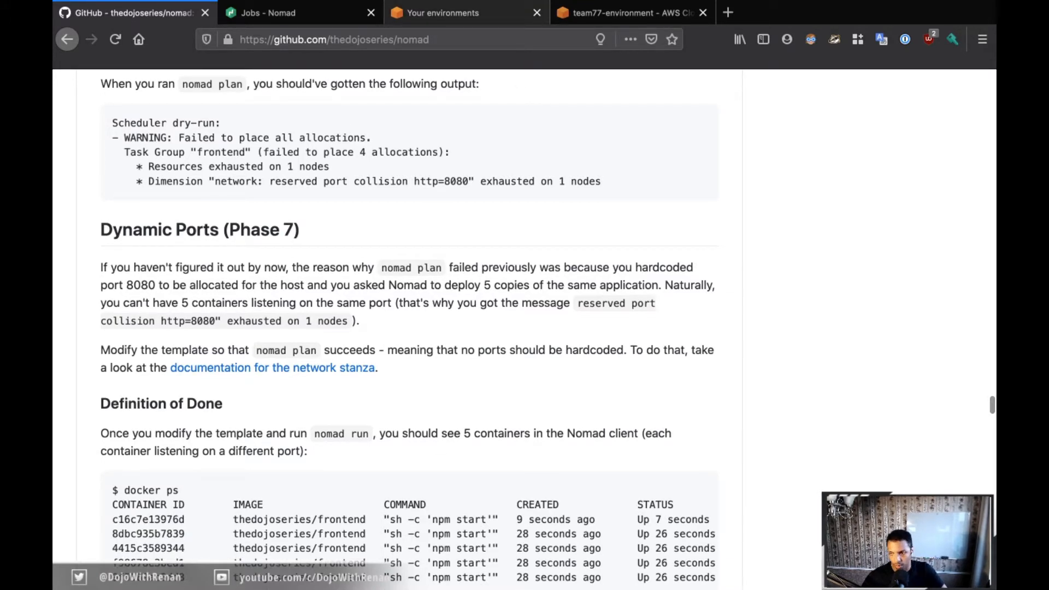
In frontend.nomad, replace the fixed 8080 port with network { port "http" { } } under resources.
left_click(629, 12)
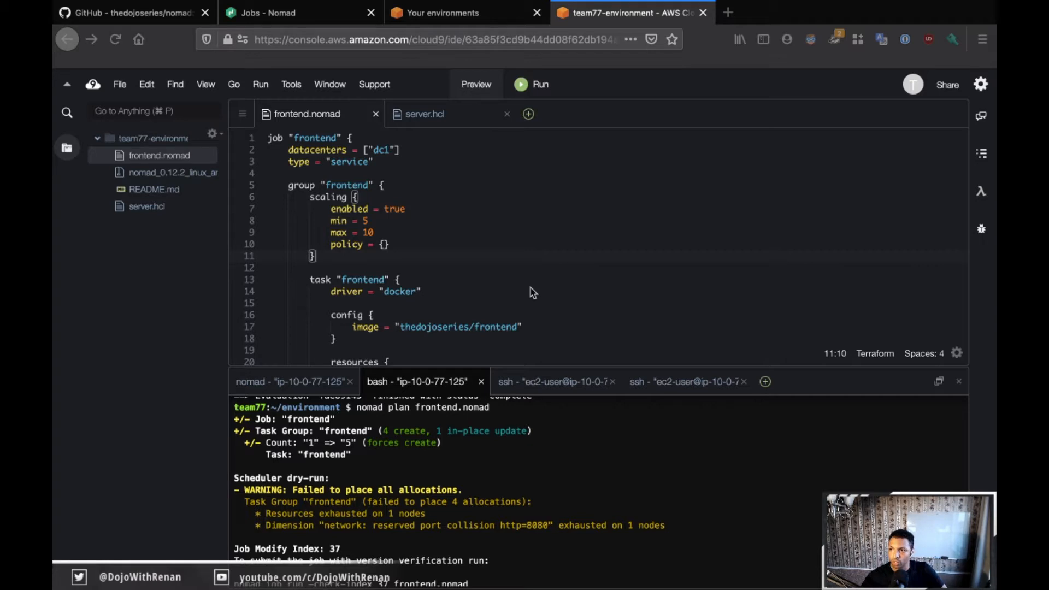
scroll("down", 3)
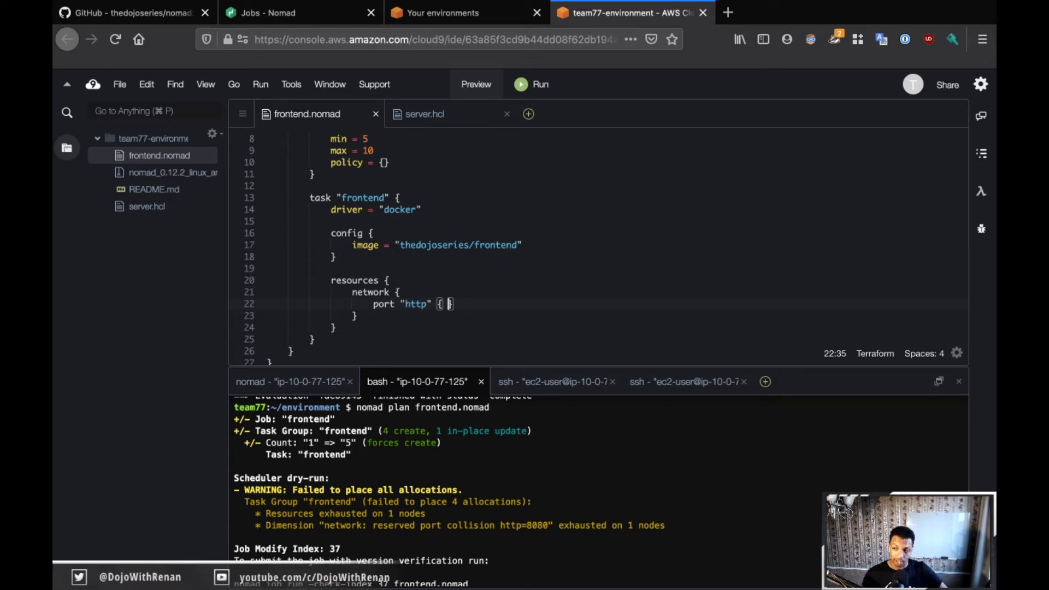
scroll("up", 3)
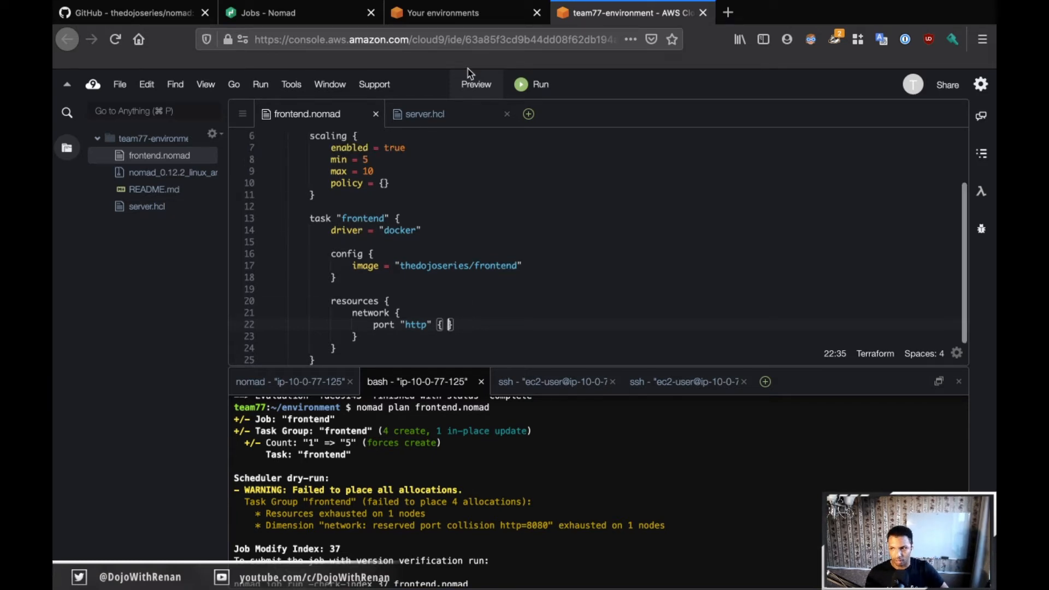
Review the challenge's definition of done on GitHub.
left_click(127, 12)
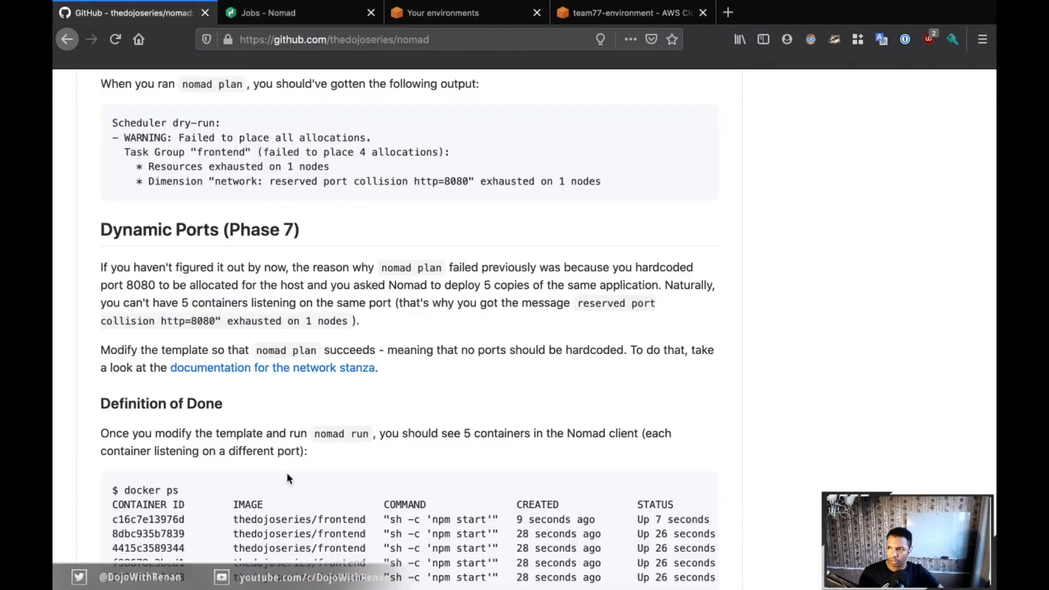
scroll("down", 3)
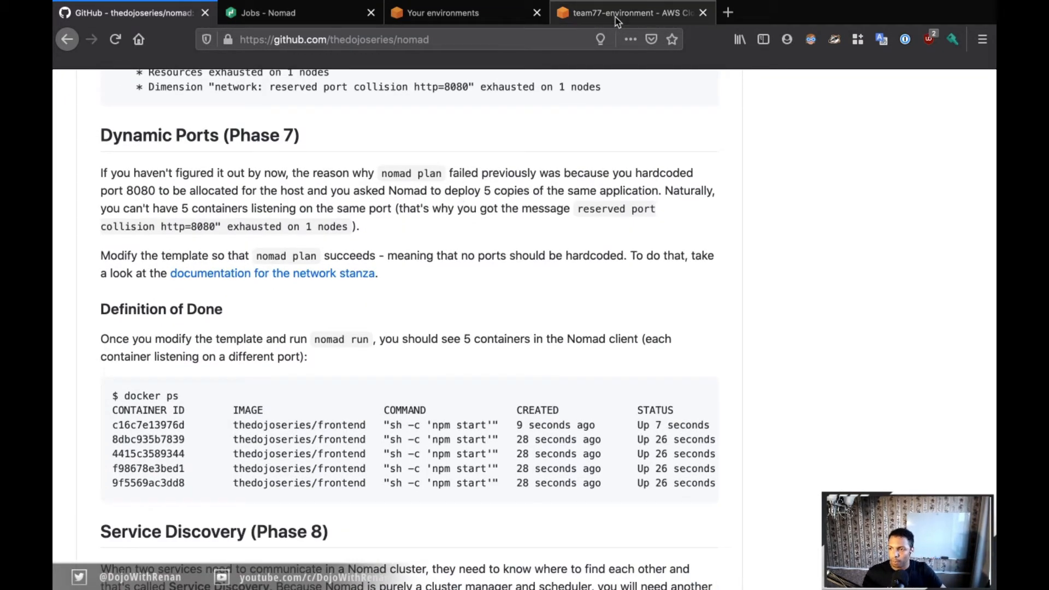
Run nomad plan frontend.nomad and read the dry run showing a dynamic http port and all tasks allocated.
left_click(630, 12)
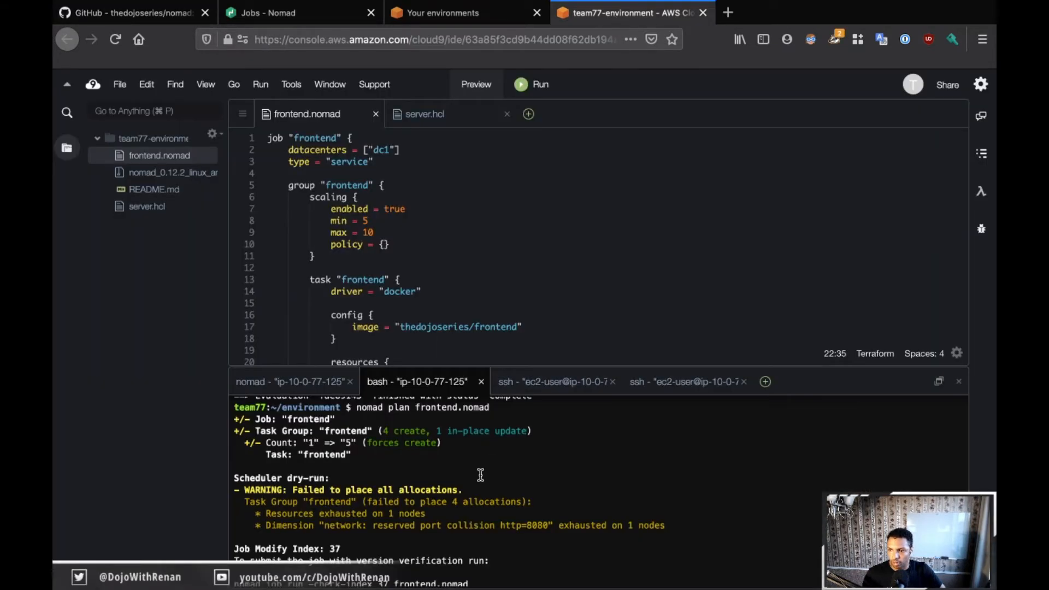
scroll("down", 3)
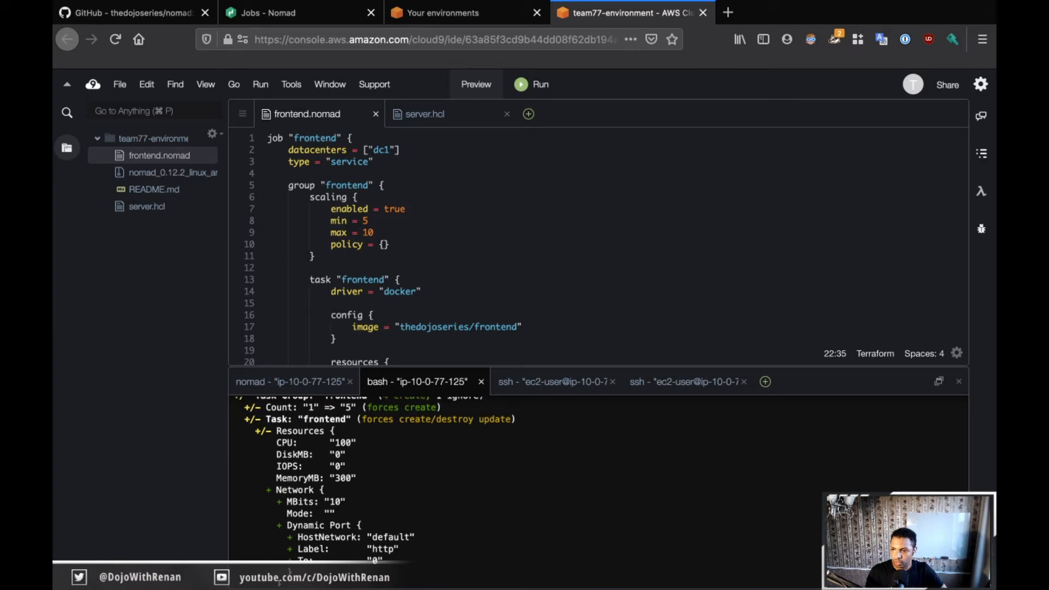
scroll("down", 3)
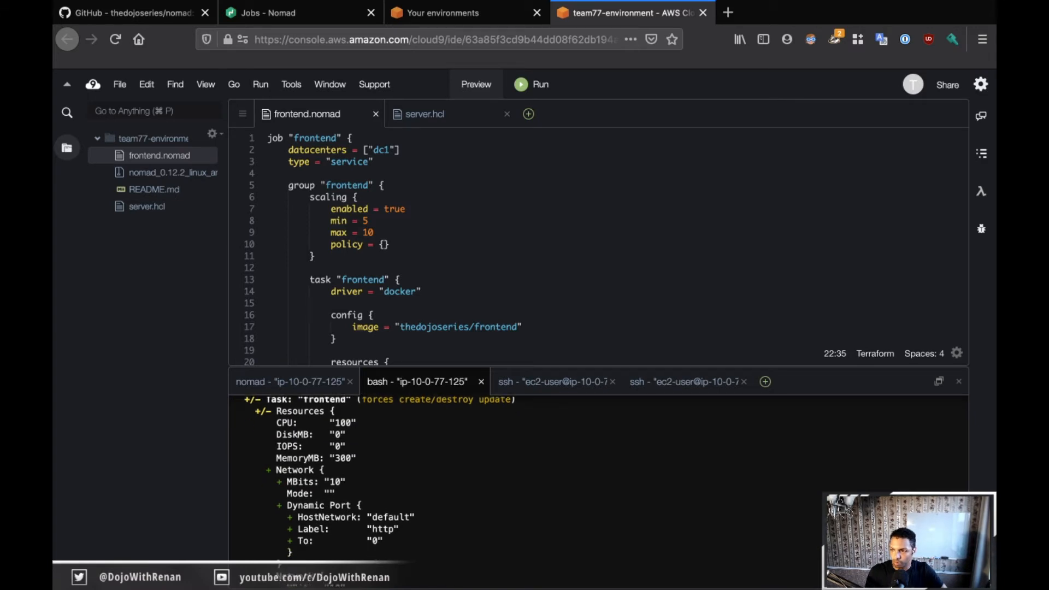
scroll("down", 3)
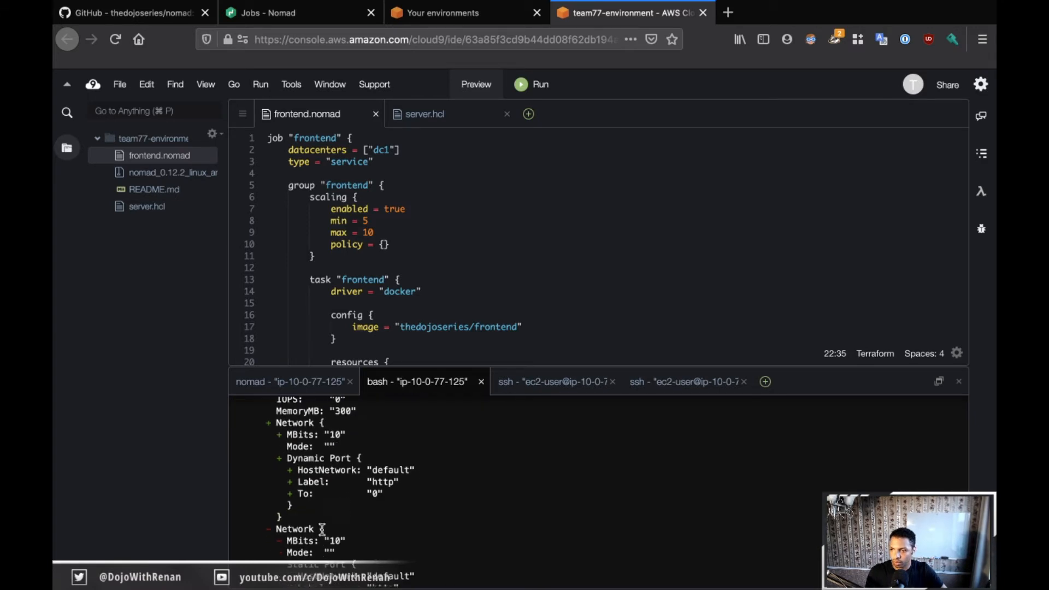
mouse_move(301, 461)
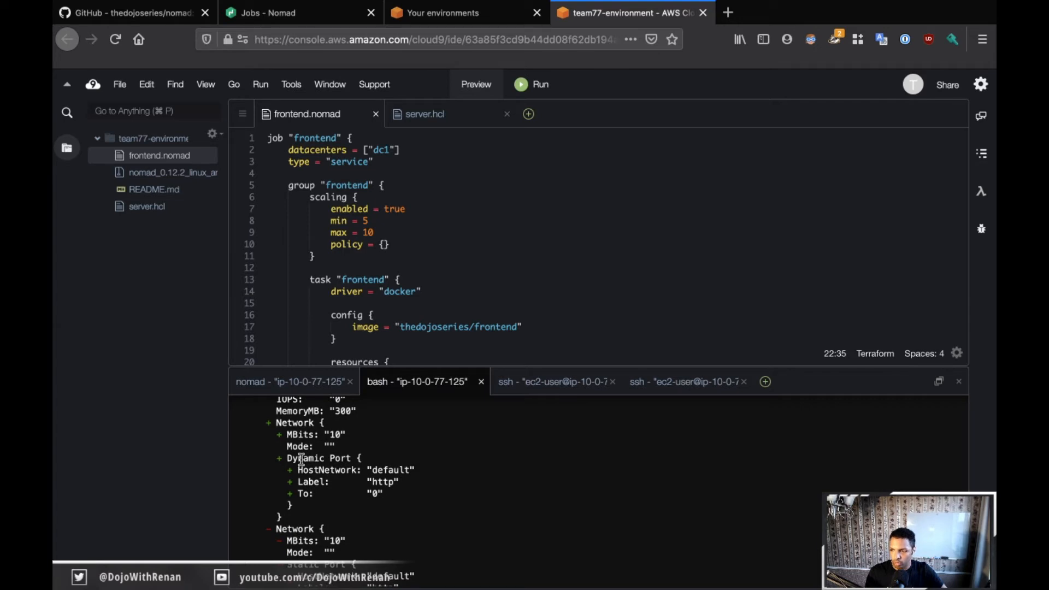
mouse_move(350, 460)
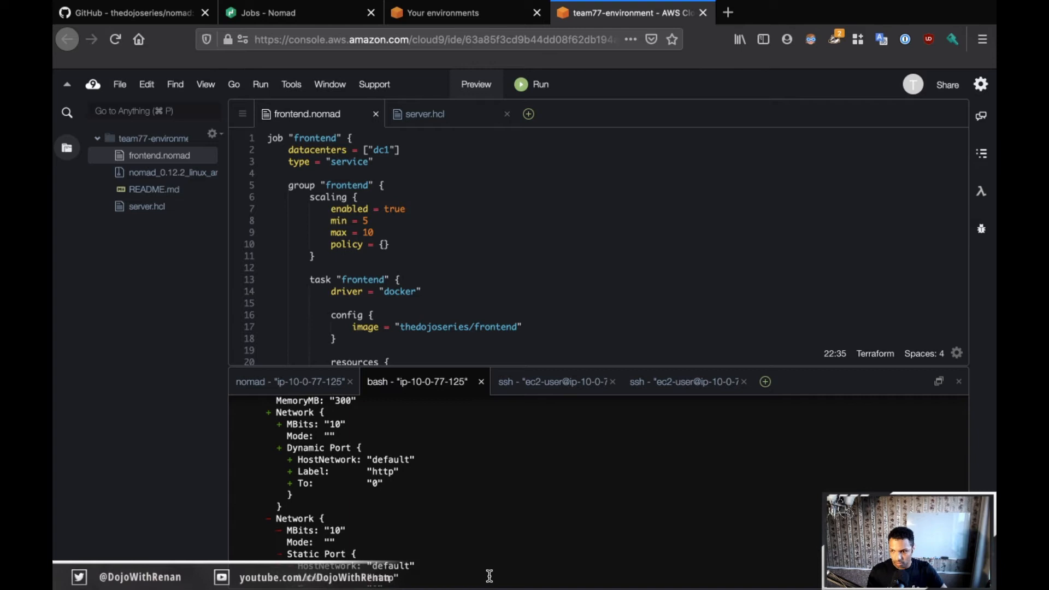
scroll("down", 3)
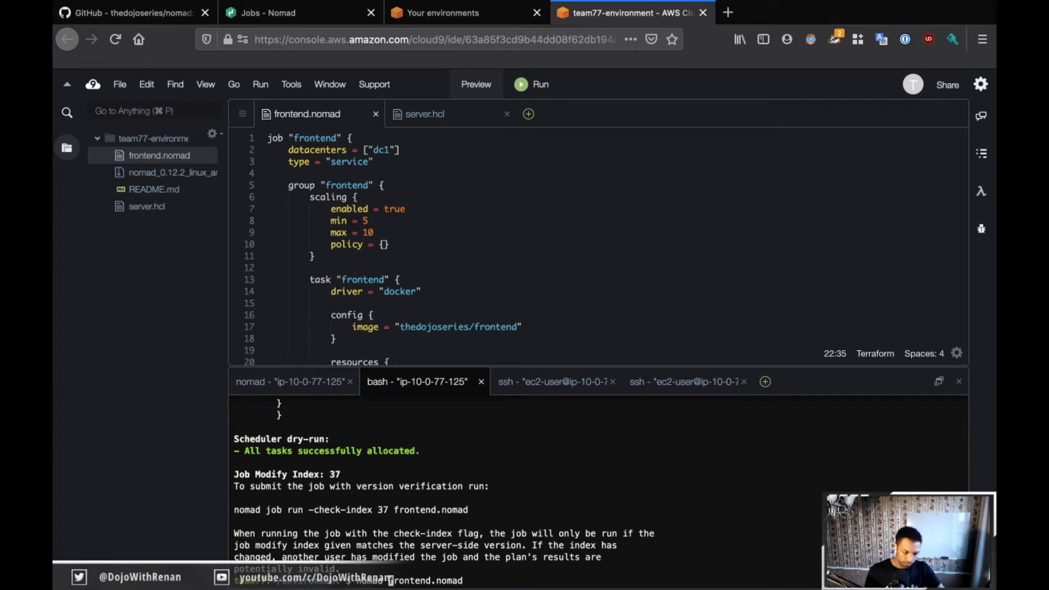
Run nomad run frontend.nomad, then nomad status frontend to see version-2 allocations running.
left_click(417, 381)
type(" run")
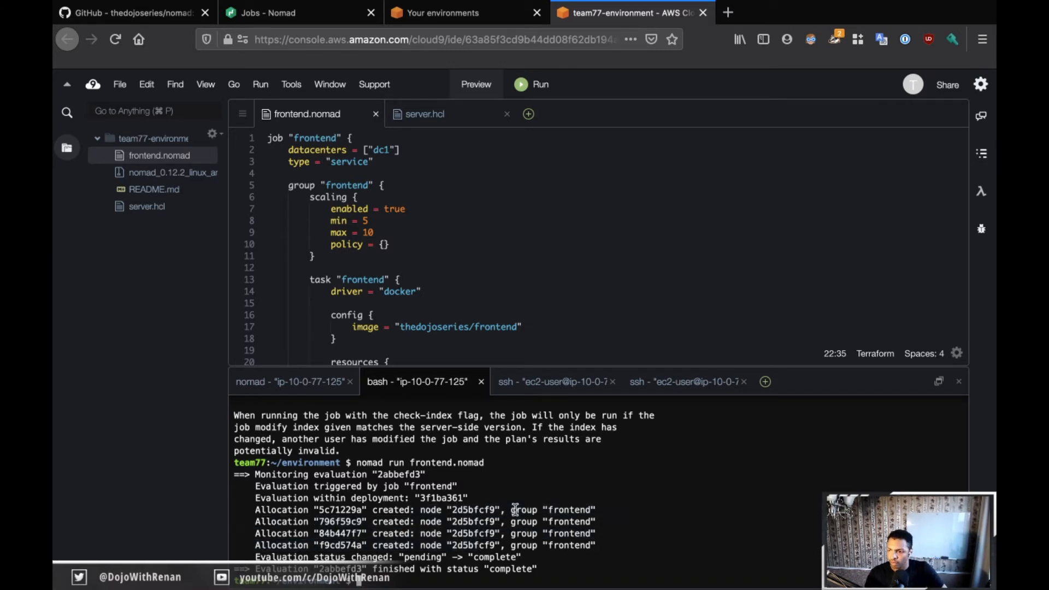
mouse_move(546, 487)
type("nomad statu")
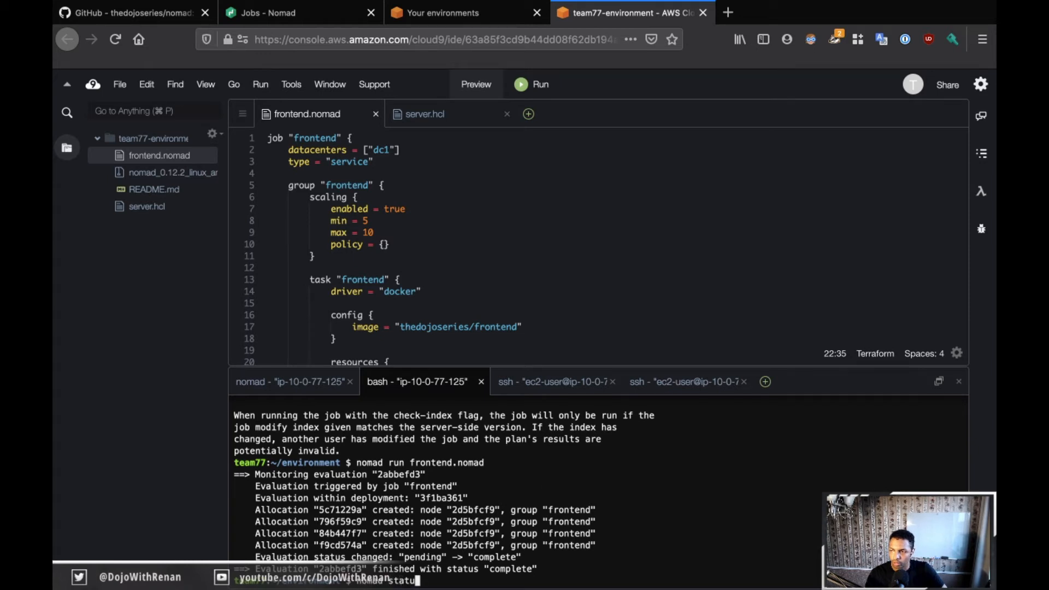
key("Return")
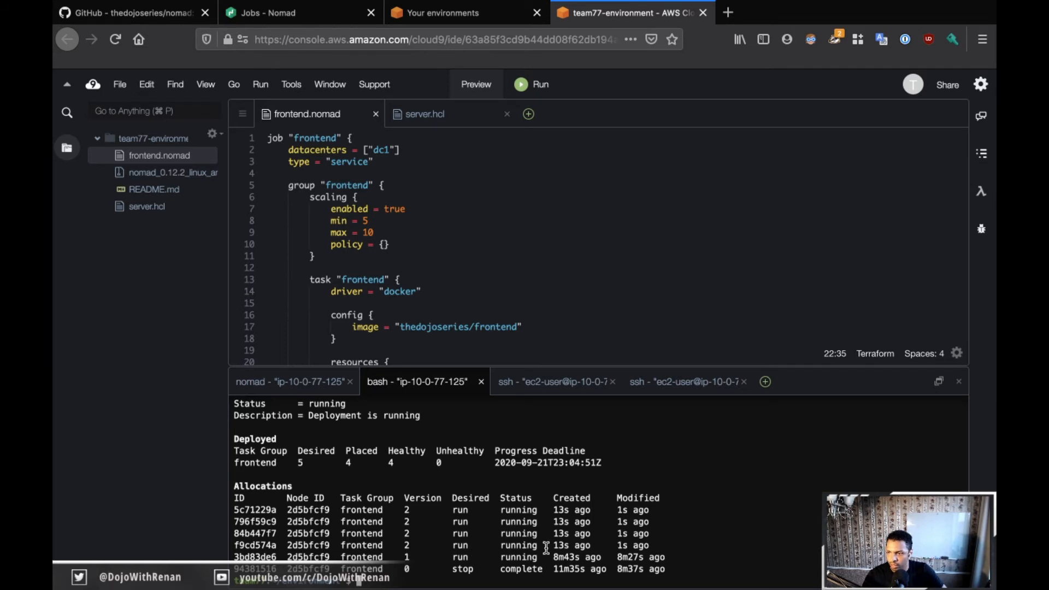
mouse_move(636, 382)
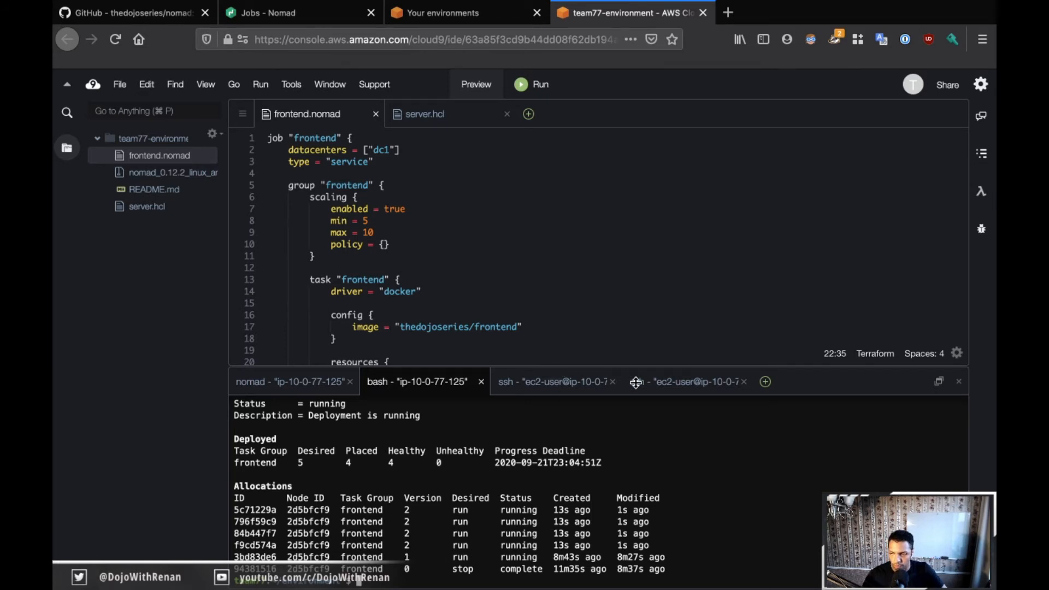
On the Nomad client's ssh session, run docker ps to list five frontend containers on random ports.
left_click(682, 382)
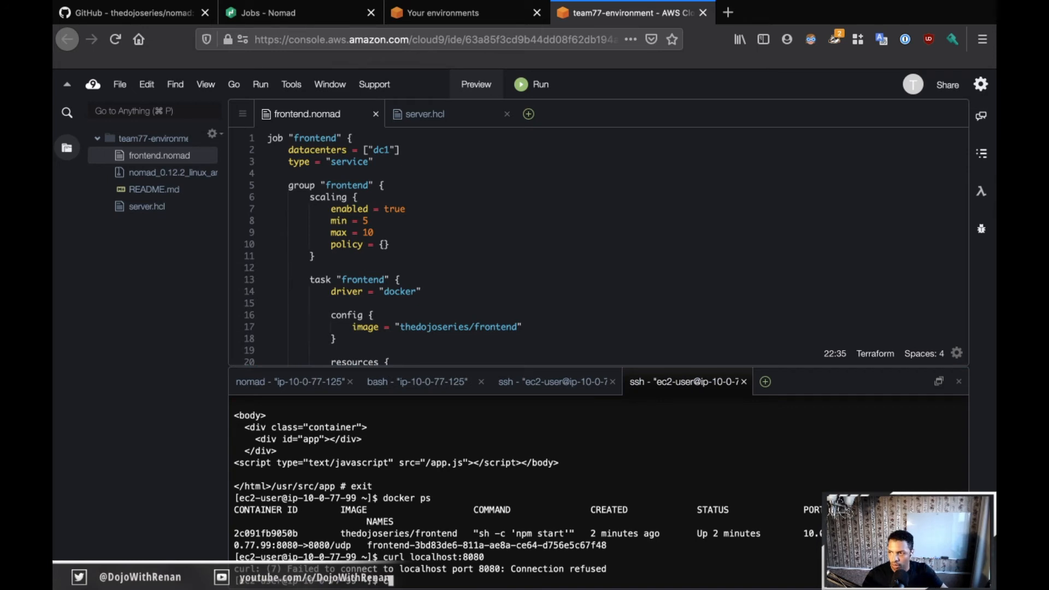
type("docker ps")
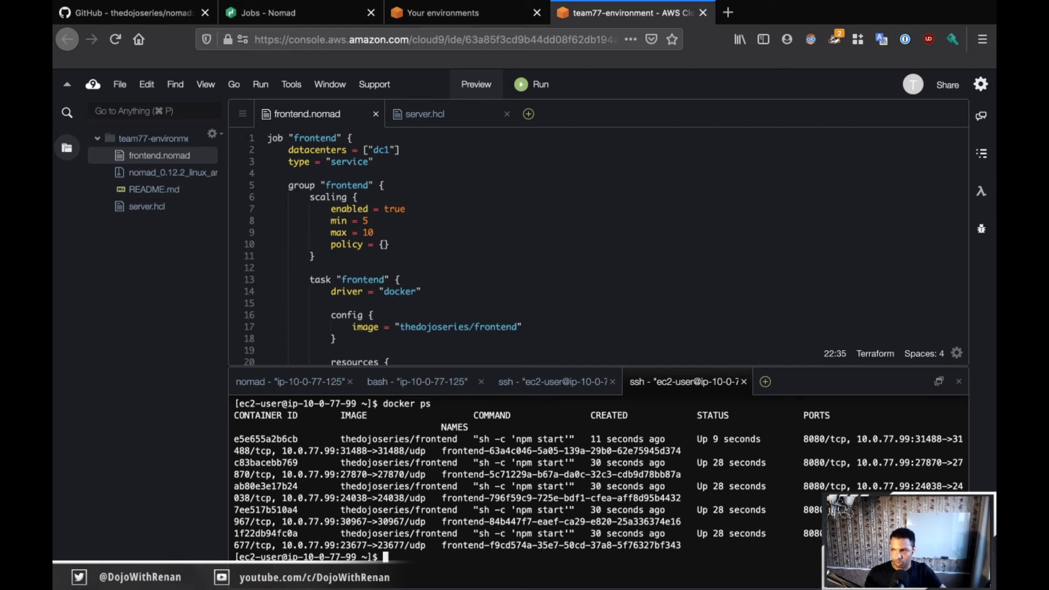
mouse_move(788, 273)
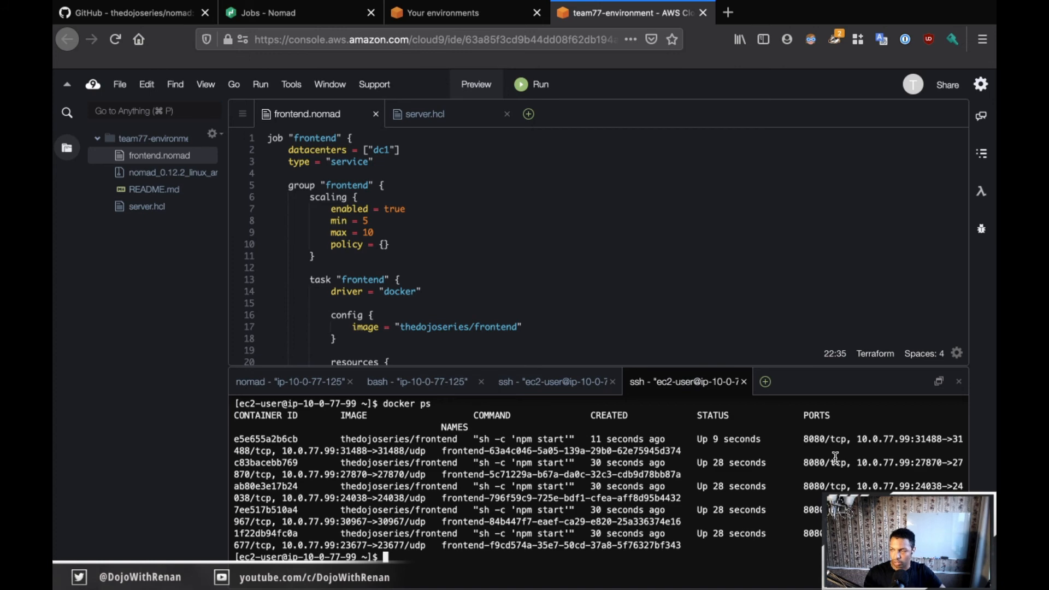
Compare GitHub's example random port 25062 with the result, then move to Phase 8 Service Discovery.
left_click(127, 12)
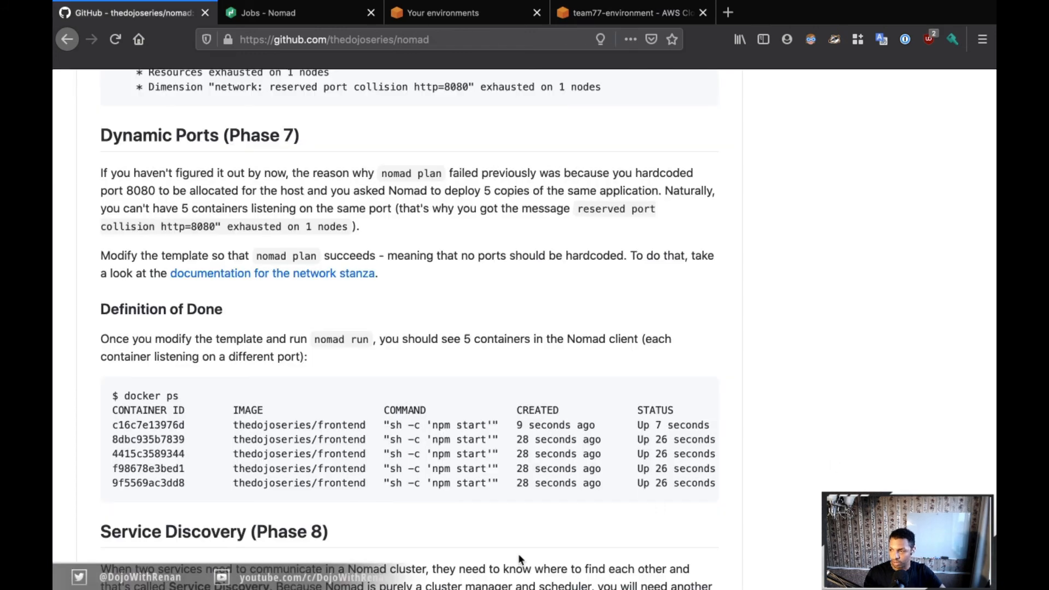
scroll("right", 3)
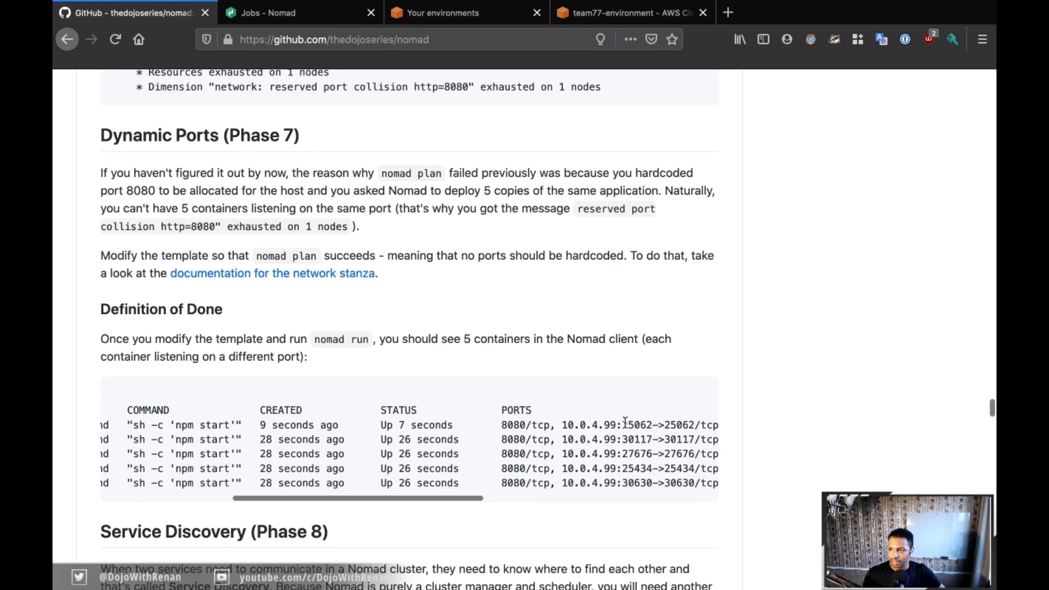
double_click(637, 424)
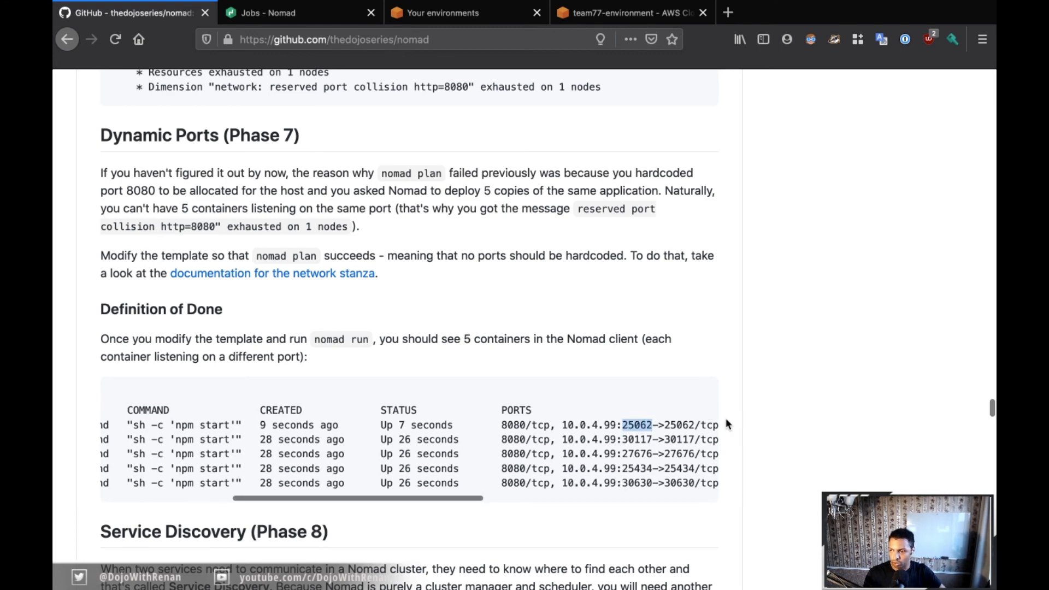
scroll("down", 3)
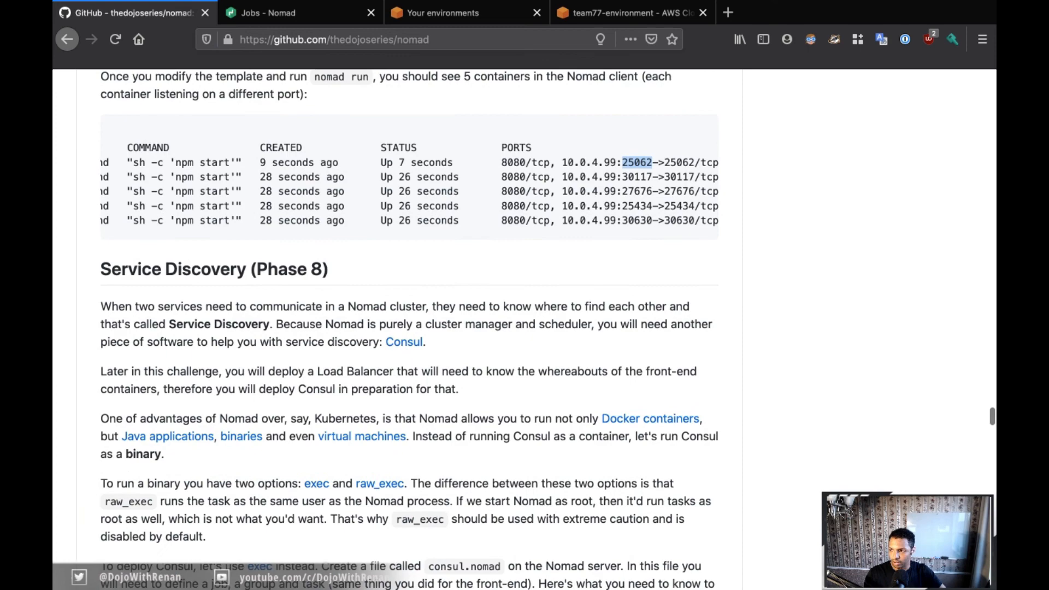